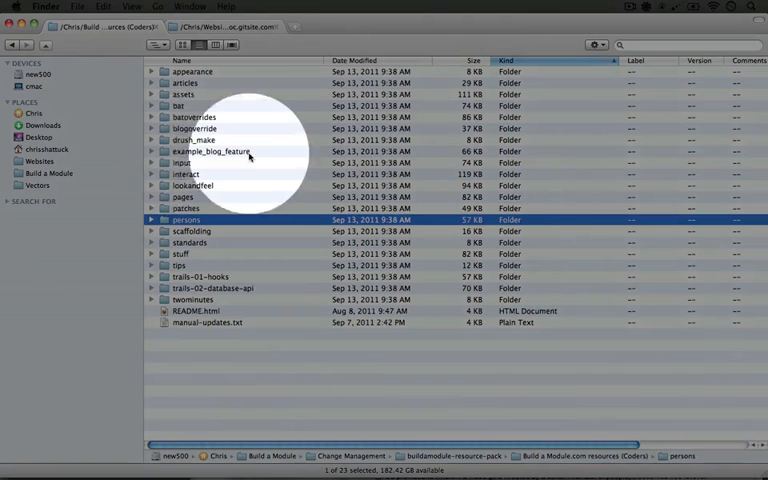
# Copy the example_blog_feature folder and paste it into sites/all/modules/features
pyautogui.click(209, 151)
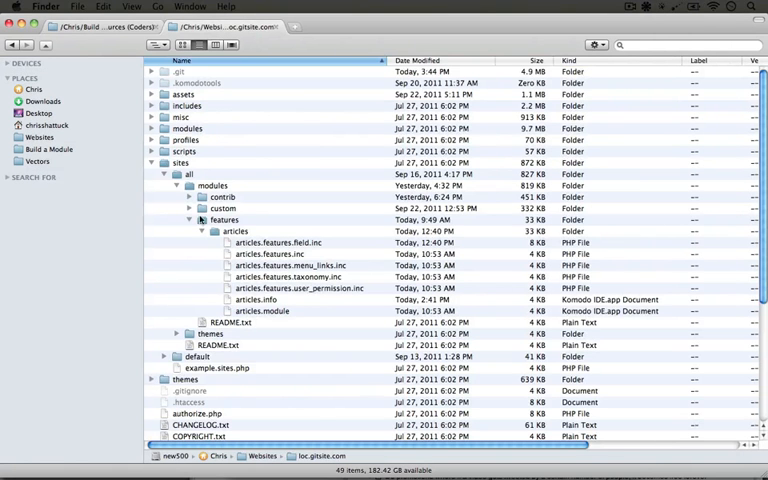
pyautogui.rightClick(225, 219)
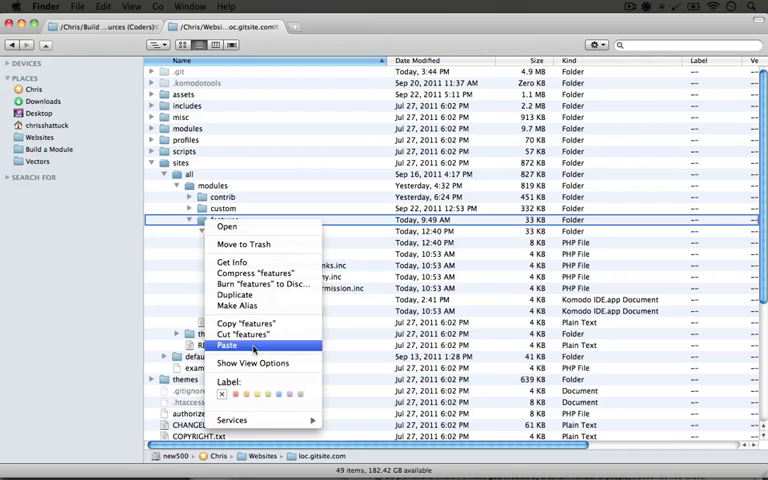
pyautogui.click(119, 240)
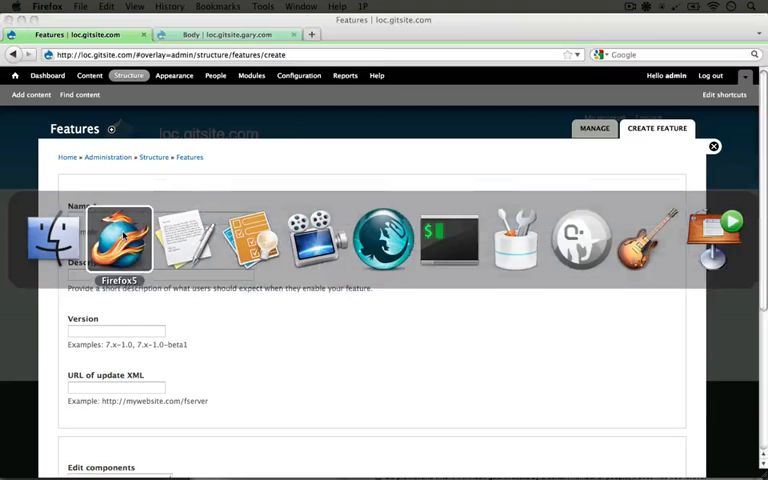
# Return to Firefox and view the Features manage list with Example blog feature disabled
pyautogui.click(190, 157)
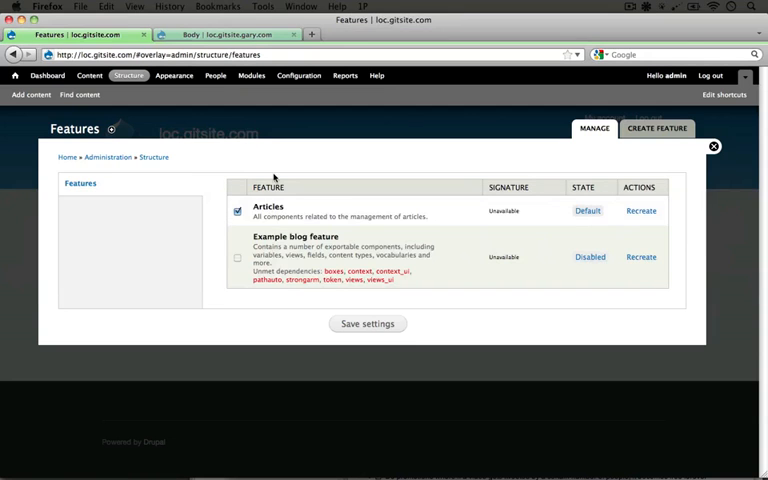
# Reload the features list, tick Example blog feature, and save settings
pyautogui.click(713, 146)
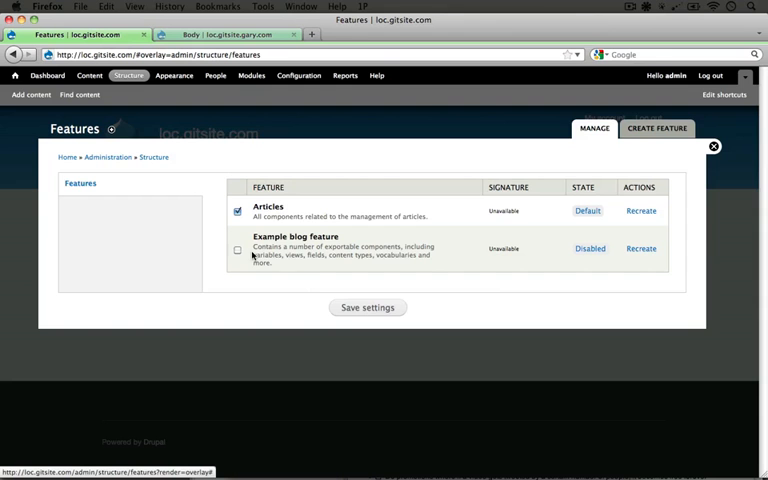
pyautogui.moveTo(253, 251)
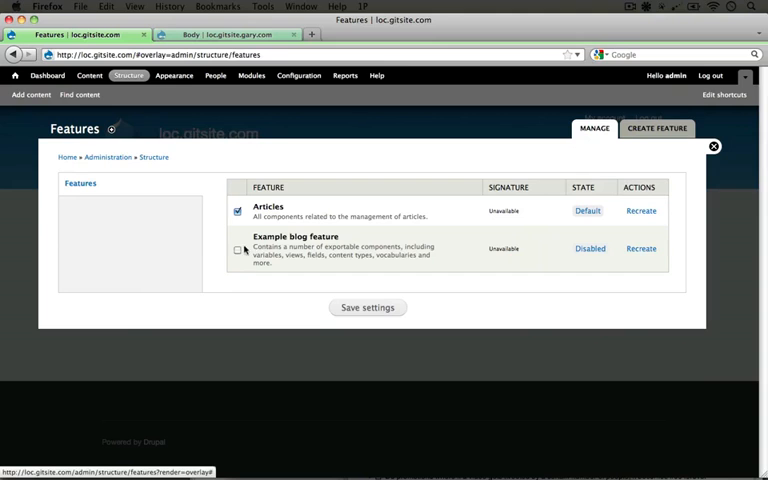
pyautogui.click(238, 249)
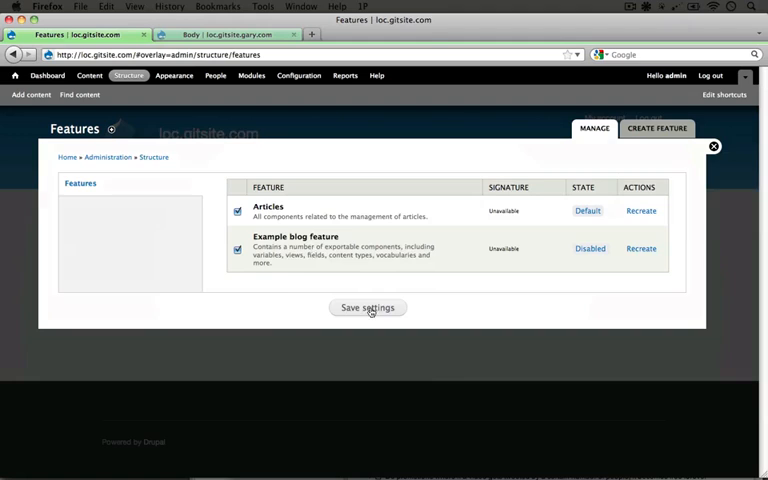
pyautogui.click(367, 307)
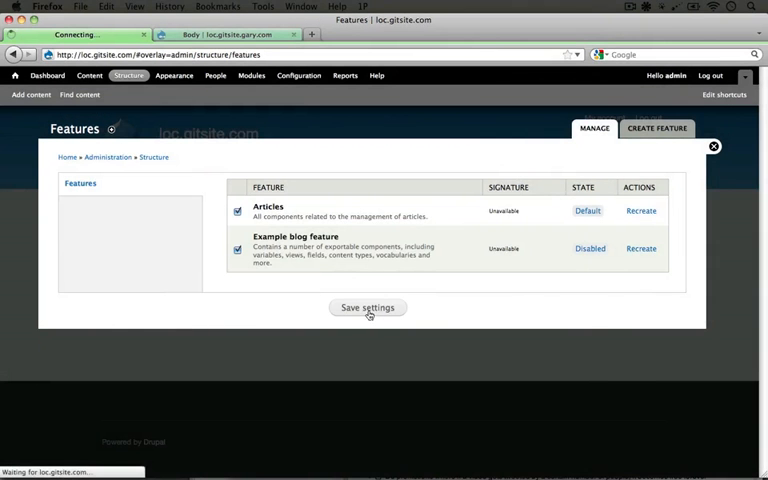
pyautogui.click(367, 307)
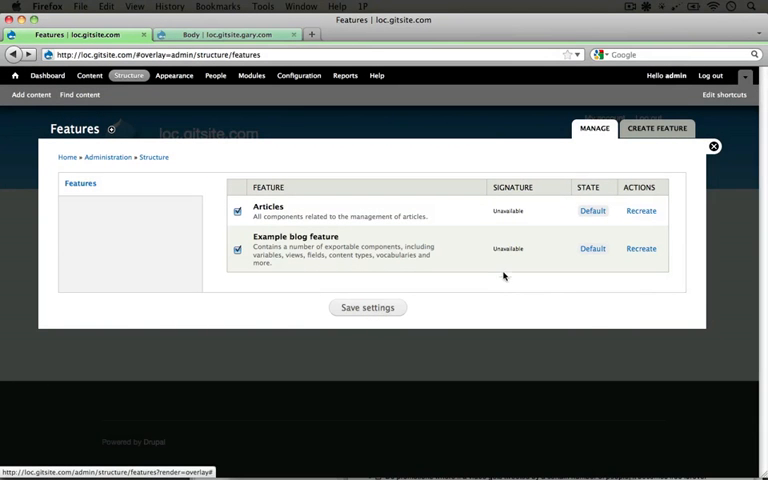
# Open Example blog feature's Default state details and scroll through its exported components
pyautogui.click(592, 248)
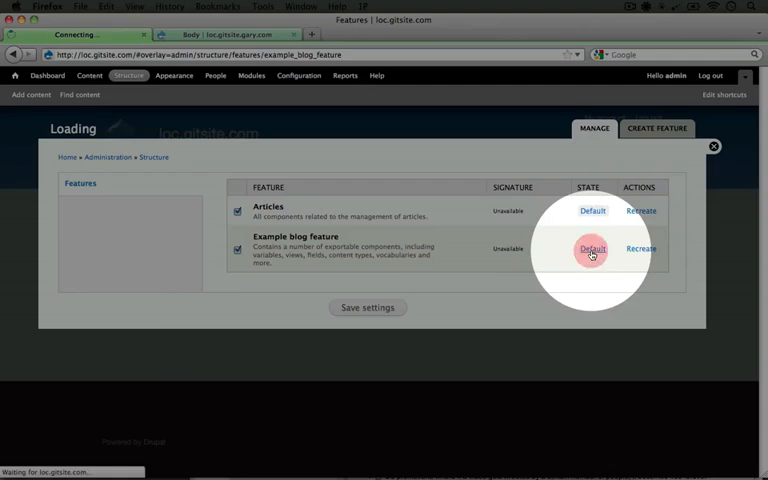
pyautogui.click(592, 249)
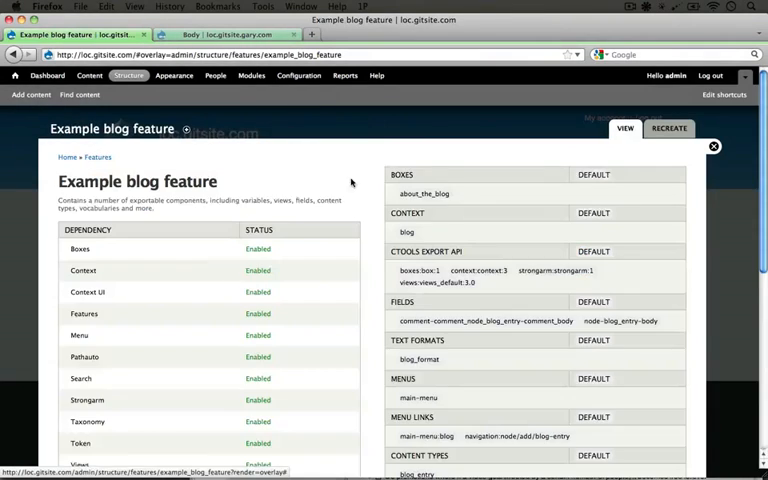
pyautogui.scroll(-3)
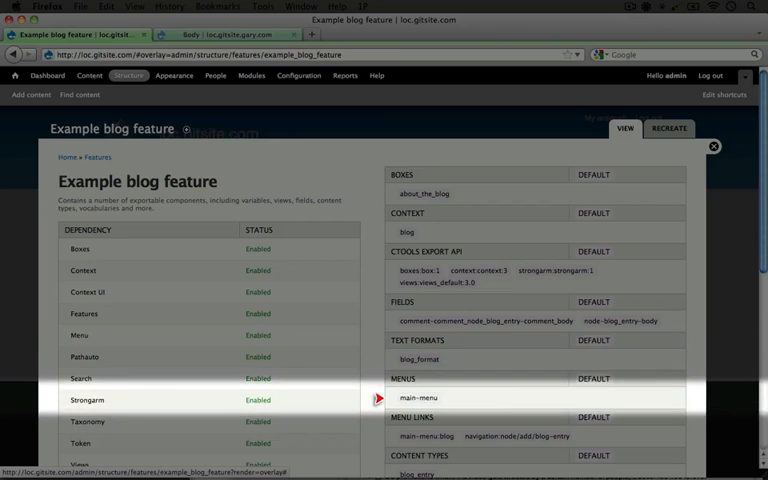
pyautogui.scroll(-3)
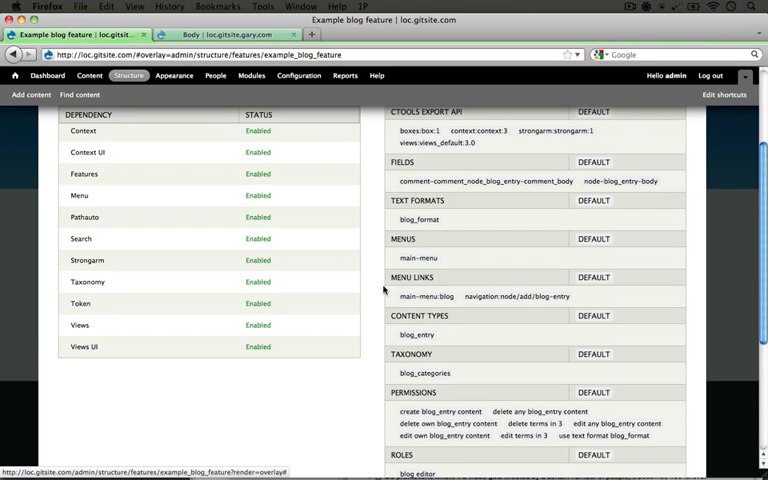
pyautogui.moveTo(381, 369)
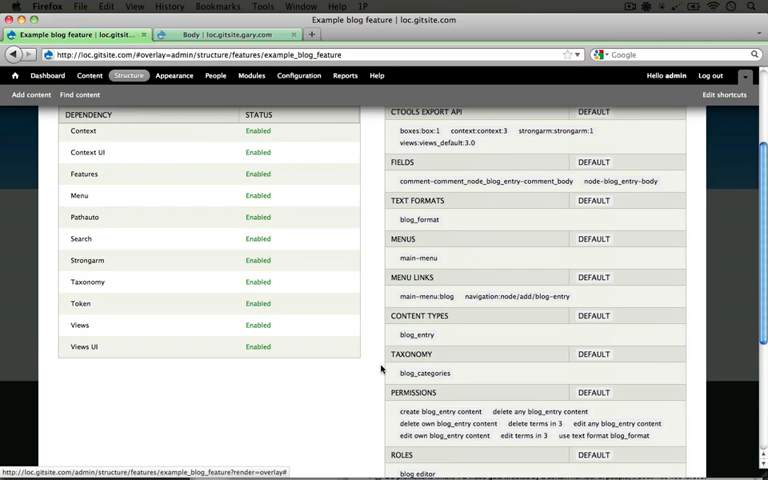
pyautogui.scroll(-3)
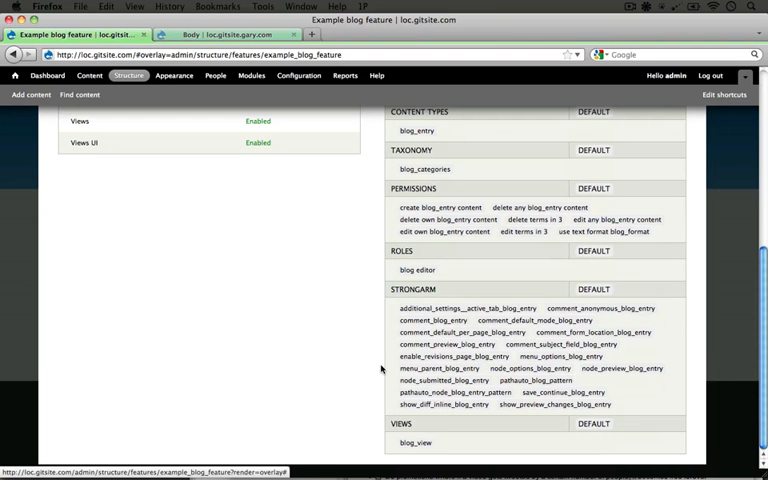
pyautogui.scroll(3)
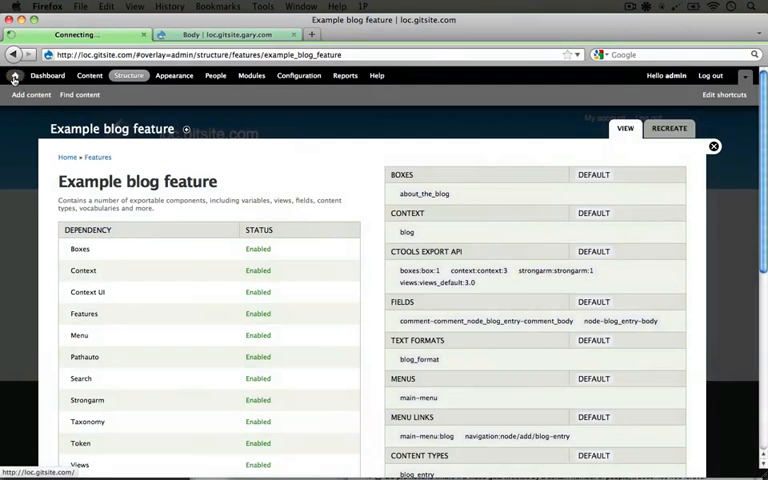
# Go to the front page and open the Blog tab with the About Our Blog block
pyautogui.click(713, 146)
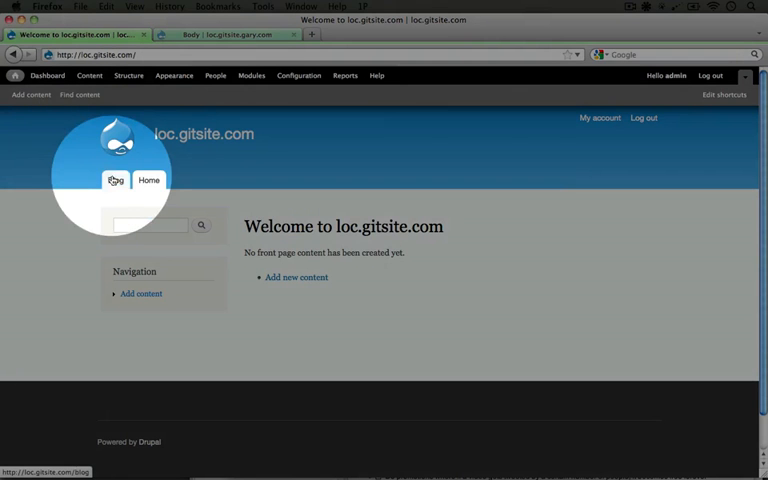
pyautogui.click(115, 180)
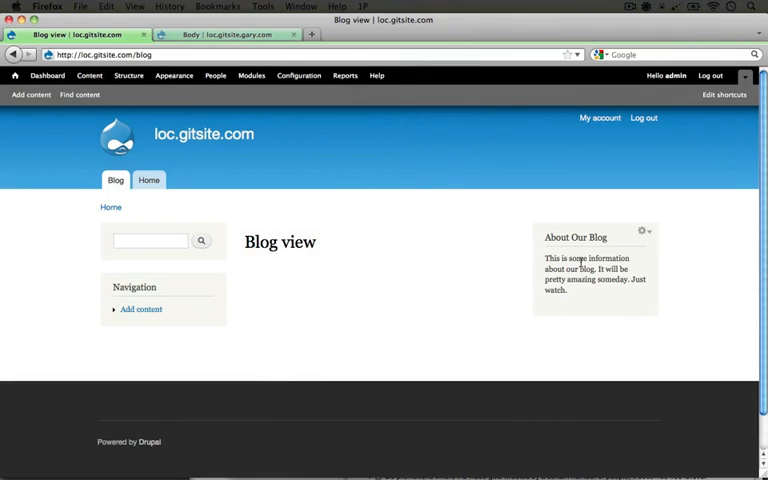
pyautogui.moveTo(333, 282)
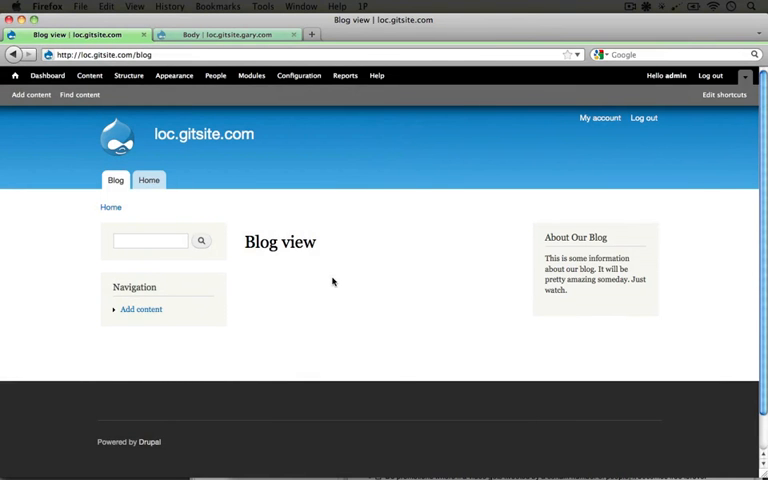